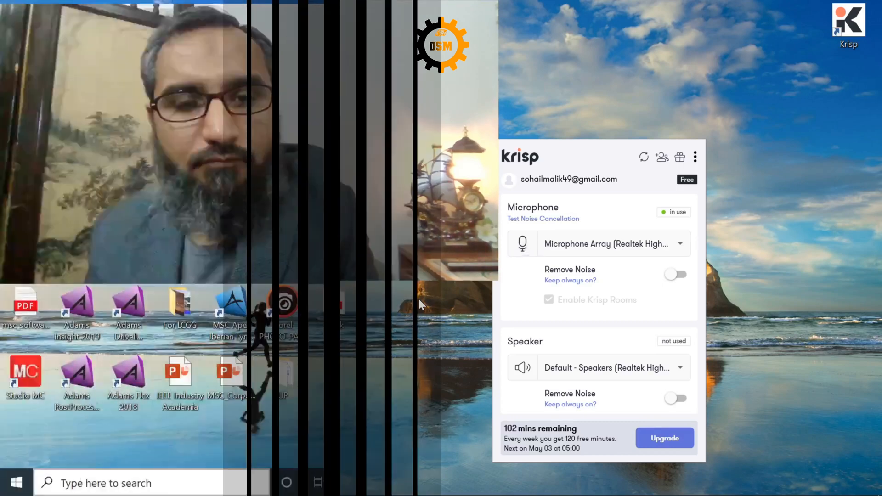
- Show Krisp's About window (version 1.13.5), then reopen the noise cancellation panel from the tray
{"action": "left_click", "coordinate": [695, 157]}
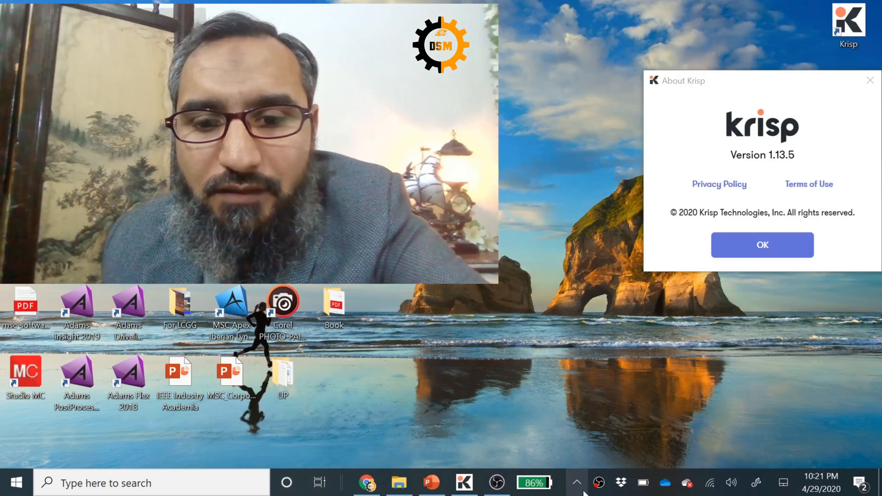
{"action": "left_click", "coordinate": [466, 483]}
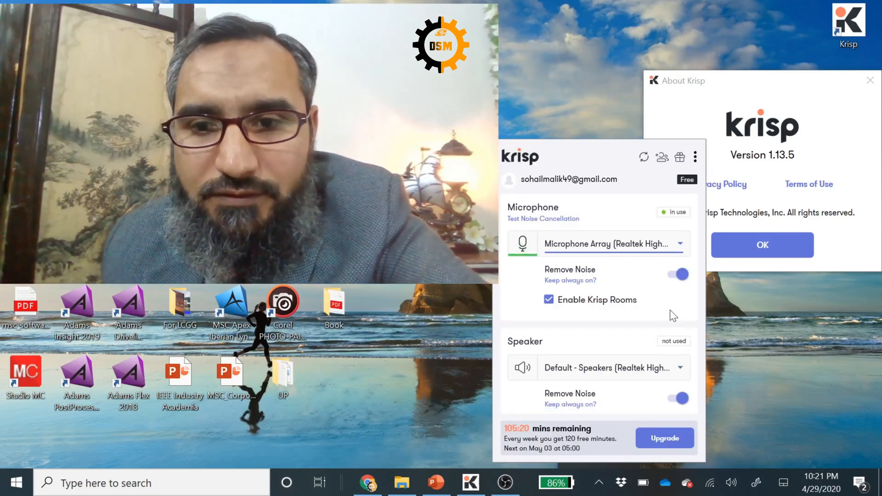
- Toggle microphone Remove Noise off and back on, and switch speaker Remove Noise off
{"action": "left_click", "coordinate": [675, 273]}
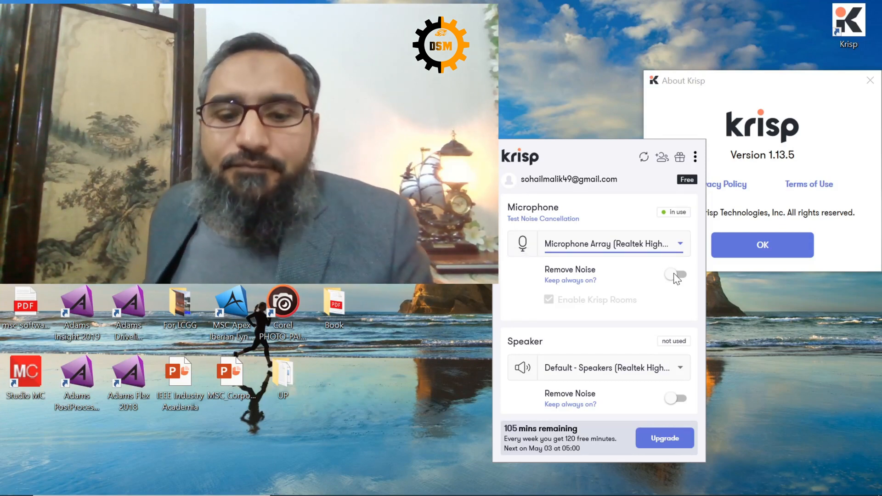
{"action": "left_click", "coordinate": [676, 274]}
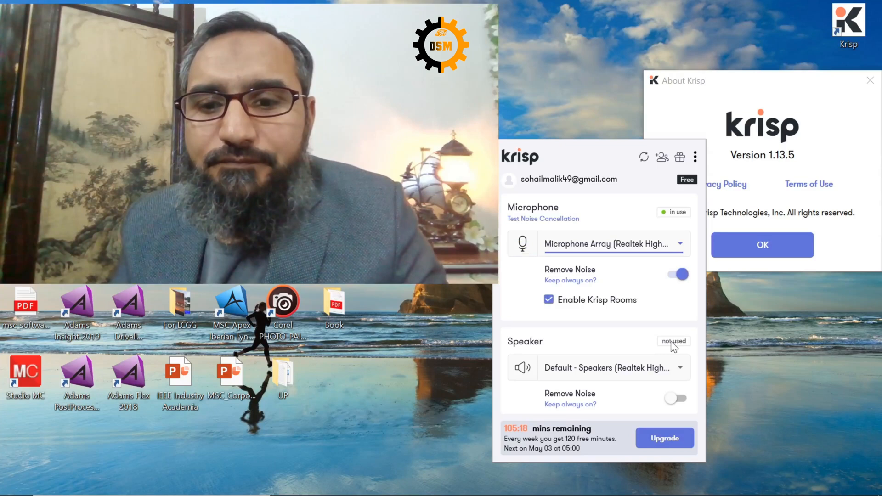
{"action": "left_click", "coordinate": [675, 399]}
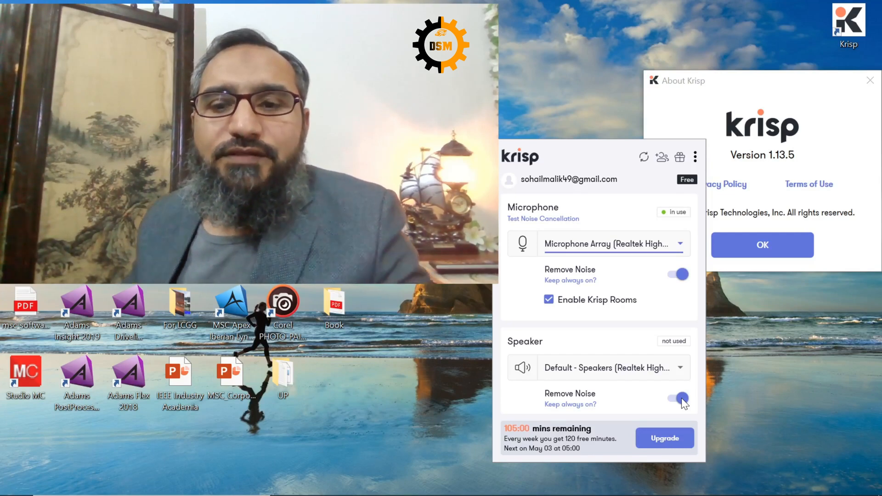
{"action": "left_click", "coordinate": [676, 398]}
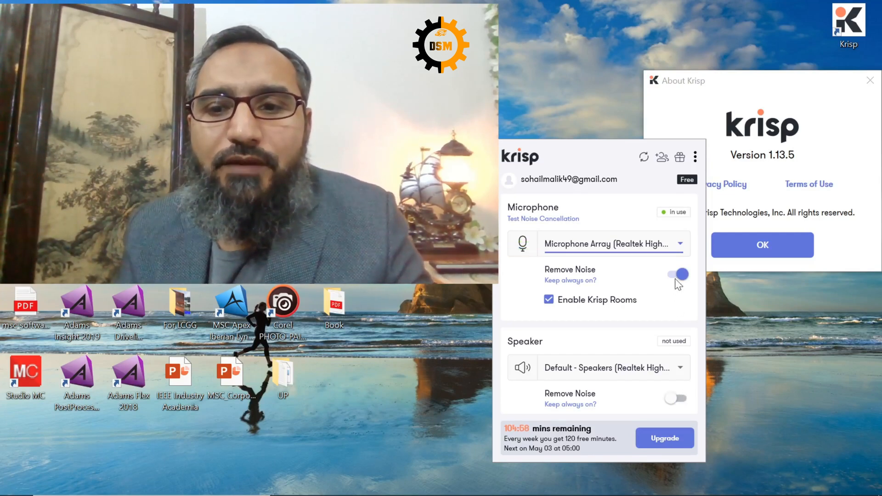
{"action": "left_click", "coordinate": [676, 274]}
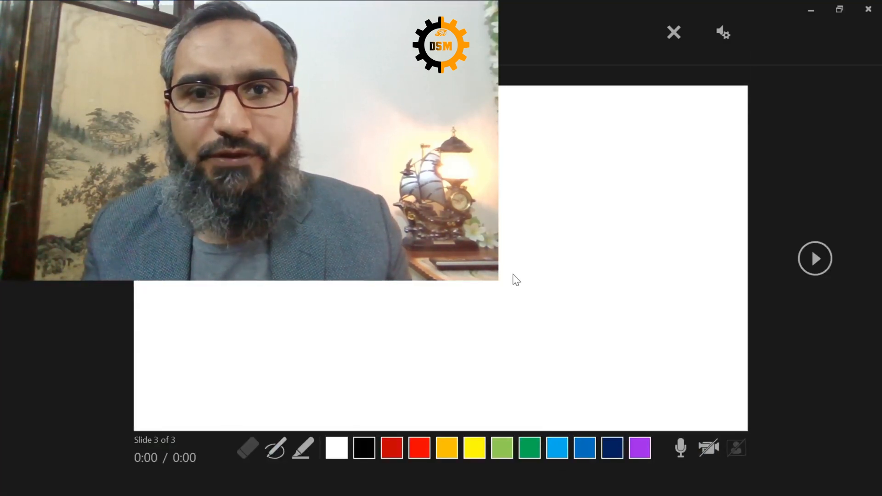
- Open the recording window's audio settings to pick Krisp Microphone (Krisp) as the microphone
{"action": "left_click", "coordinate": [721, 32]}
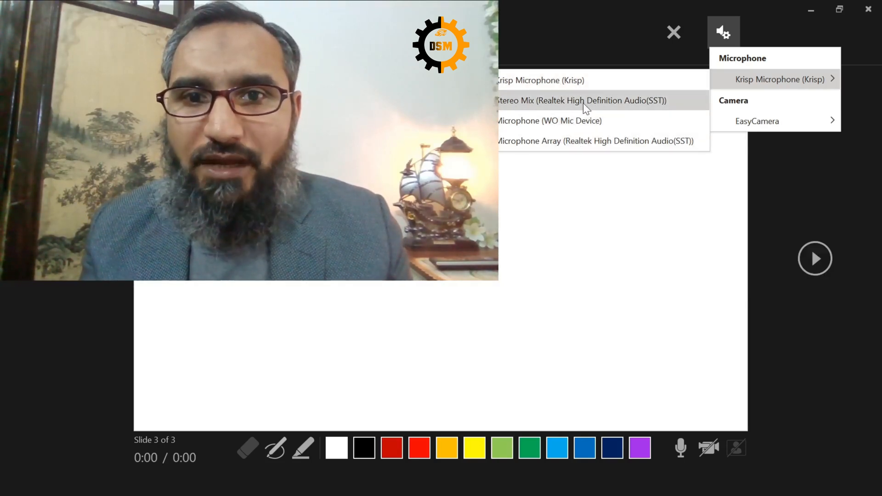
{"action": "mouse_move", "coordinate": [598, 105]}
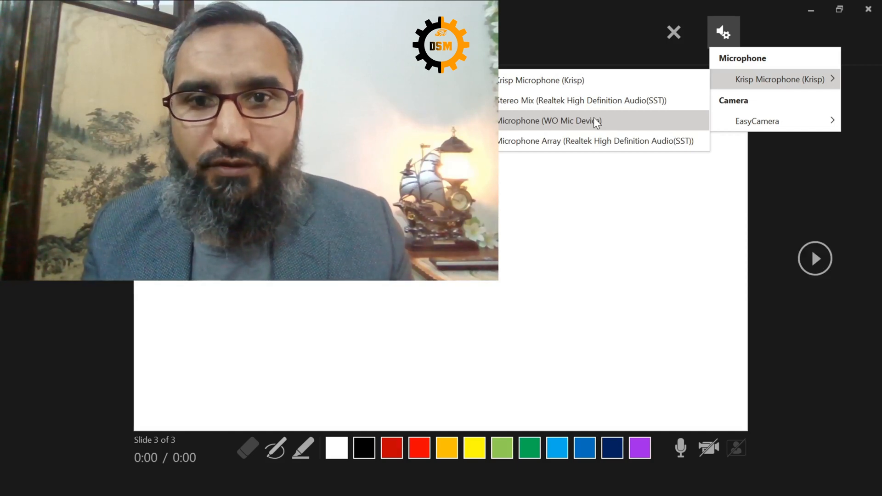
{"action": "mouse_move", "coordinate": [597, 86]}
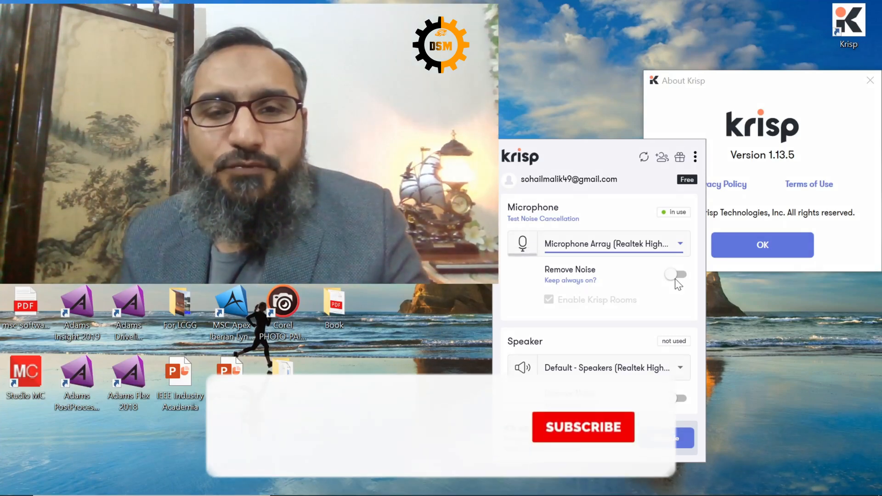
- Switch off the Microphone Remove Noise toggle in the Krisp panel
{"action": "left_click", "coordinate": [583, 427]}
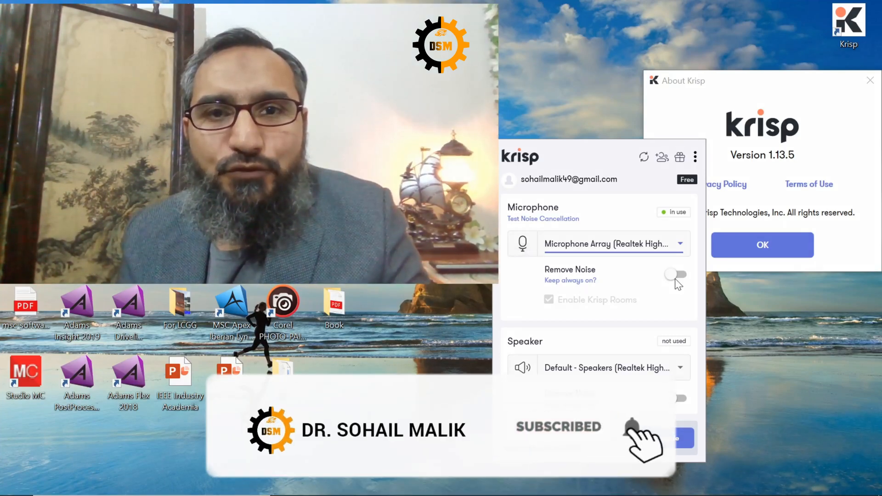